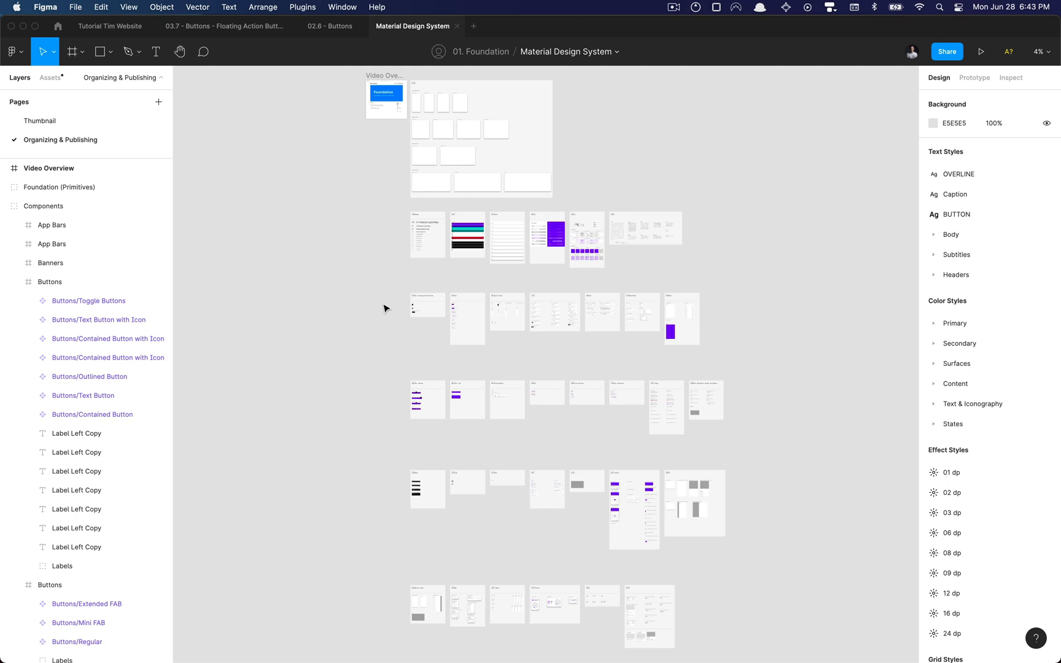
scroll("down", 3)
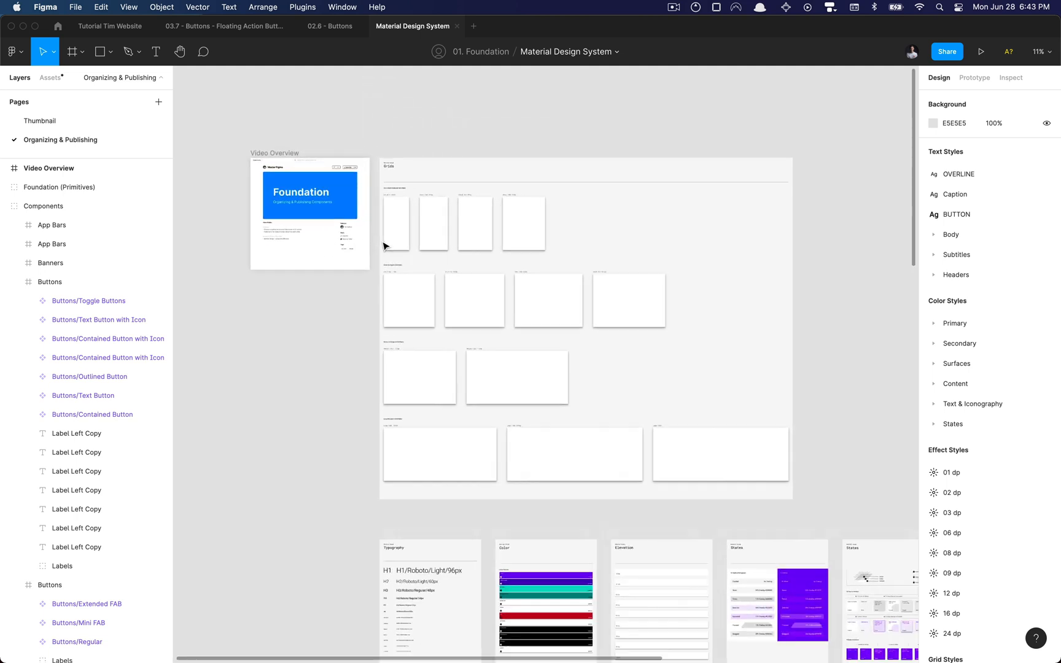
scroll("down", 3)
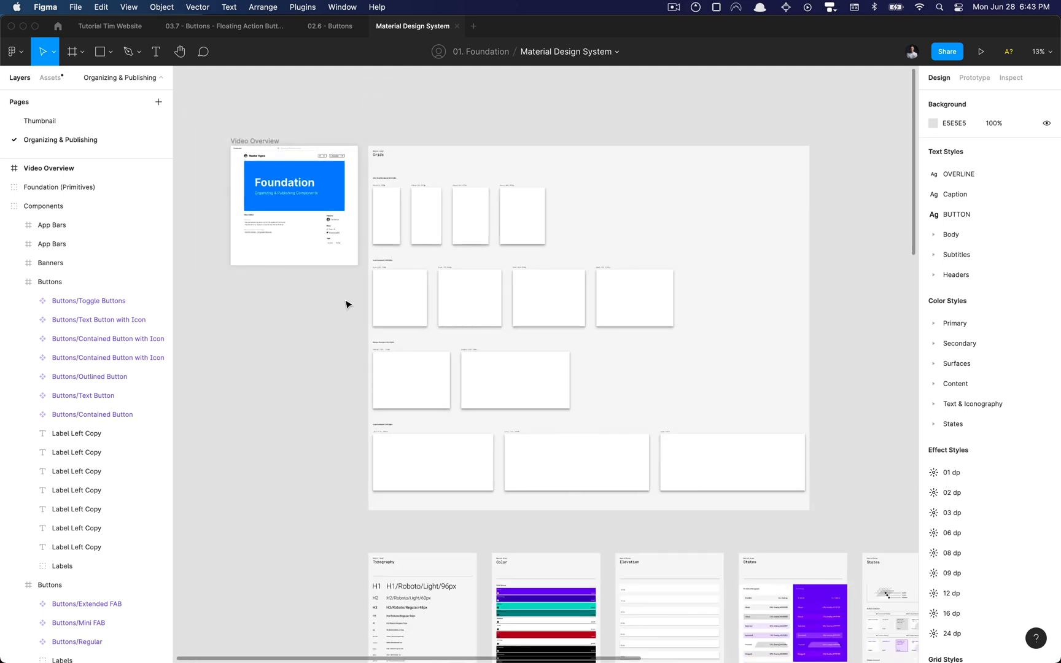
mouse_move(332, 318)
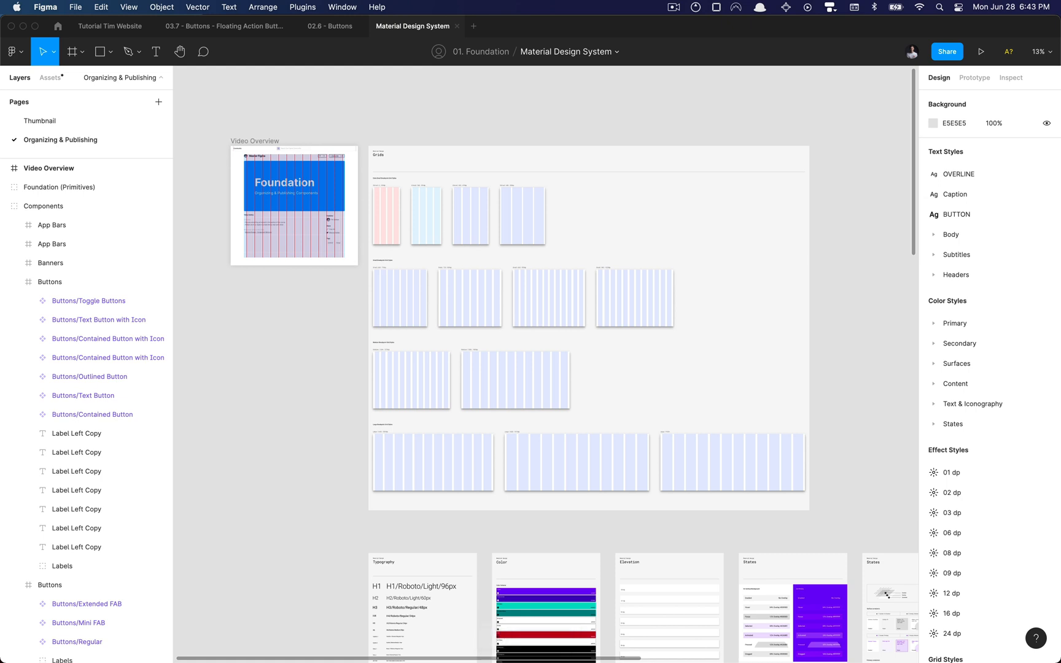
scroll("down", 3)
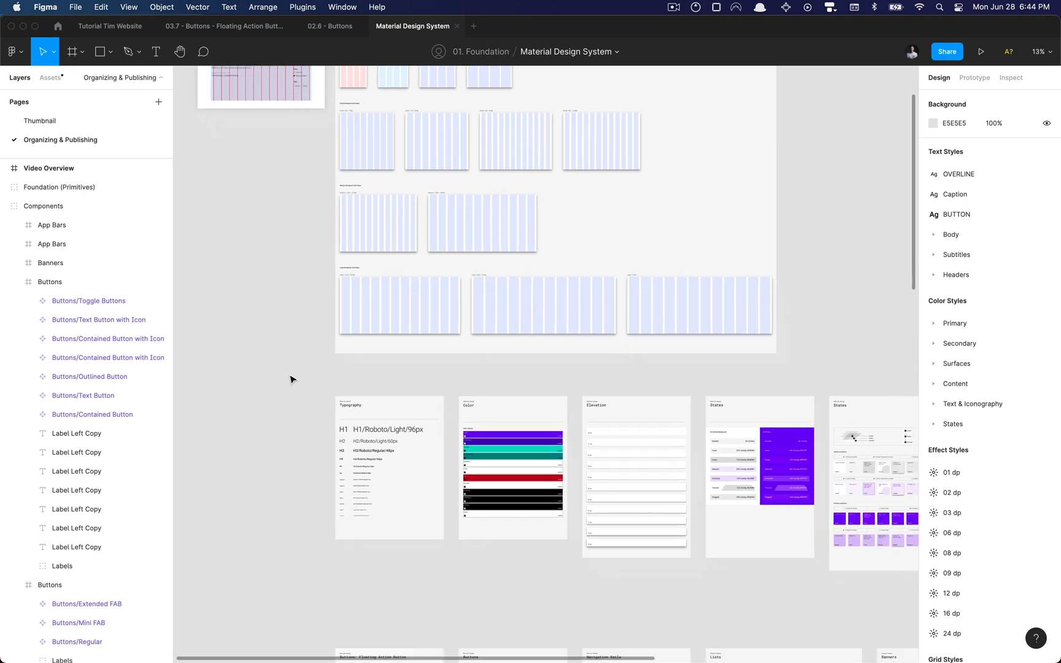
scroll("down", 3)
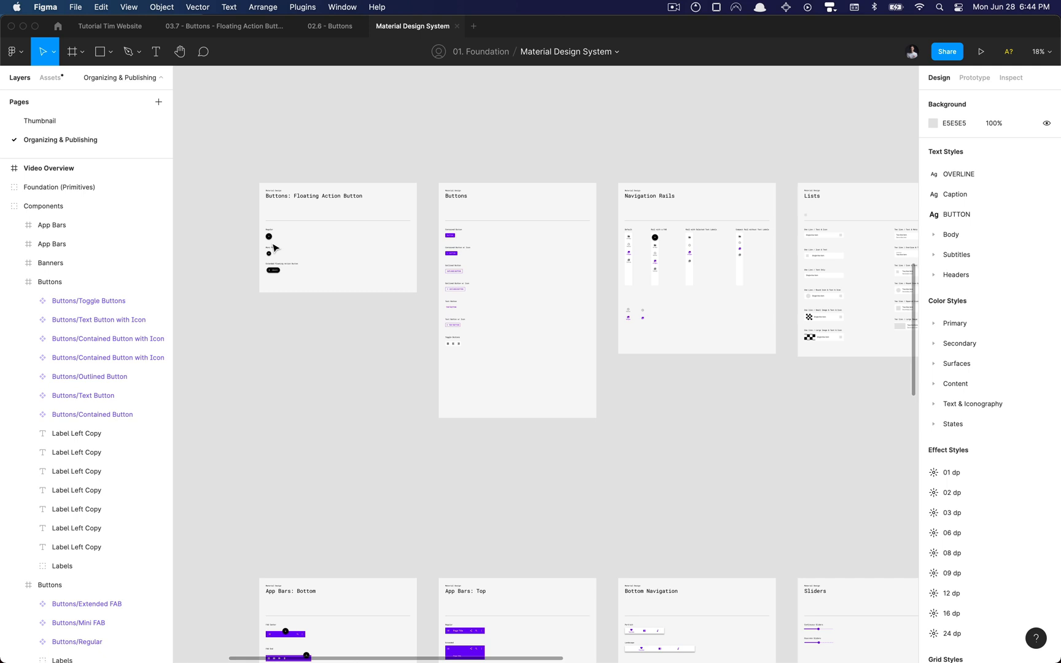
mouse_move(489, 273)
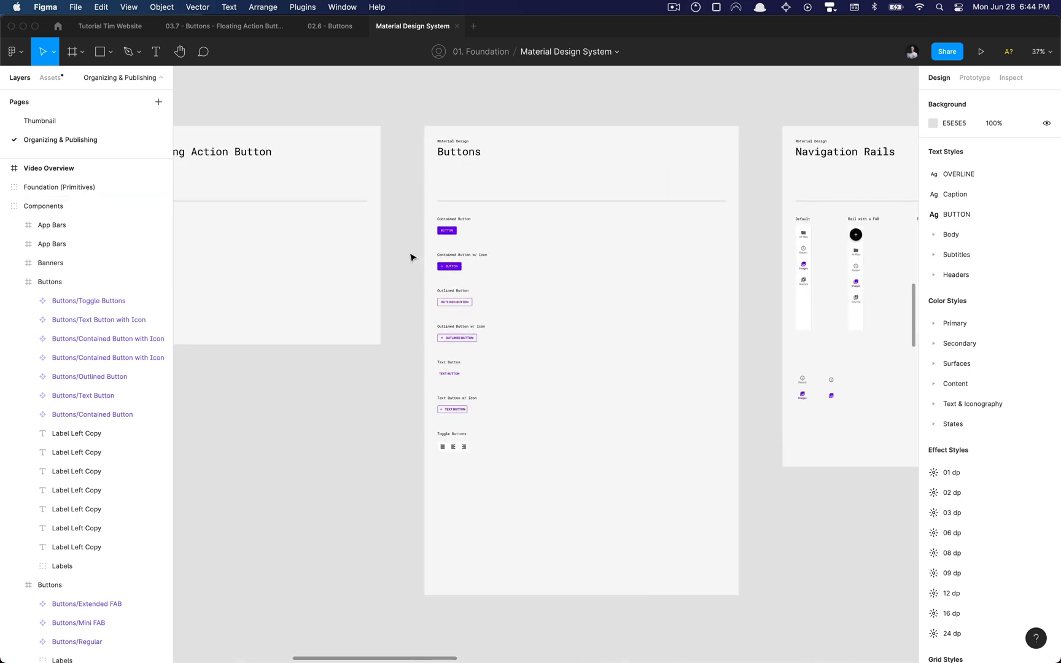
mouse_move(403, 261)
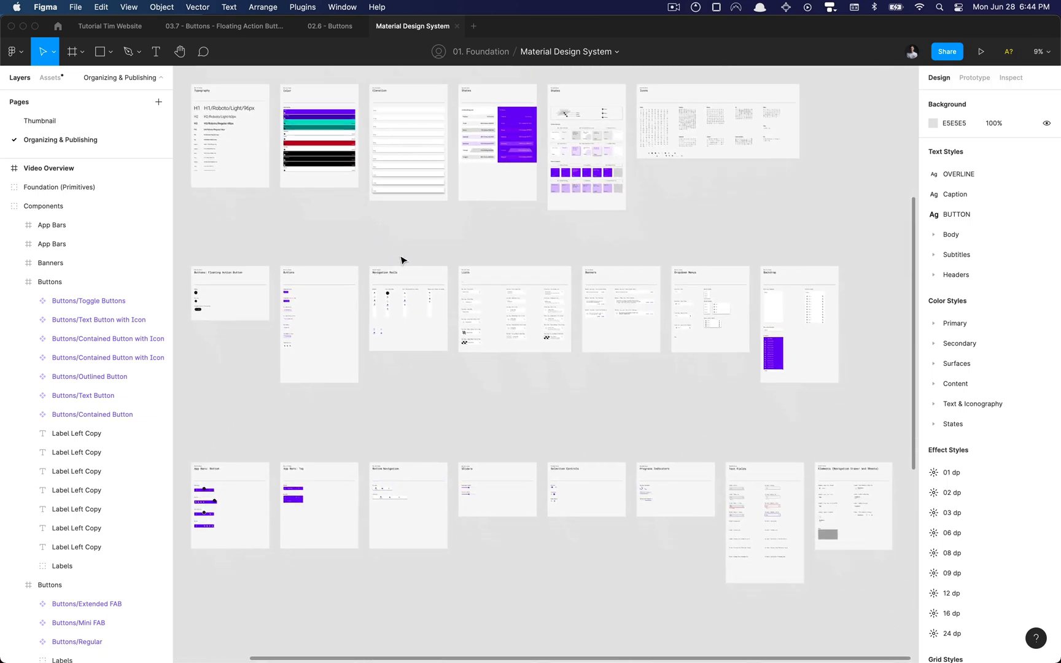
scroll("down", 3)
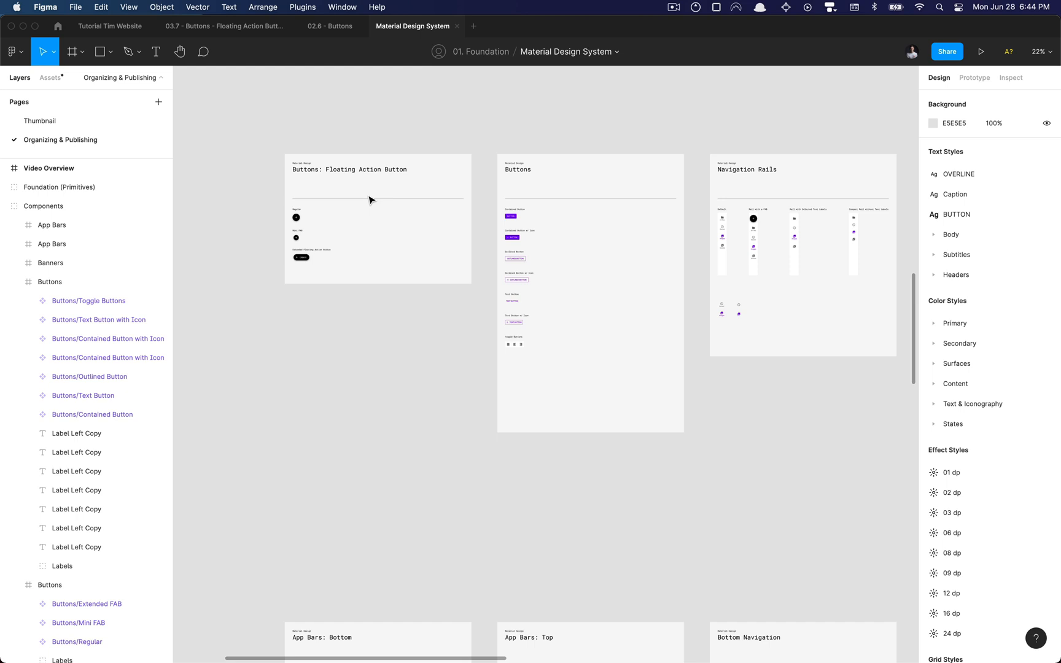
mouse_move(261, 131)
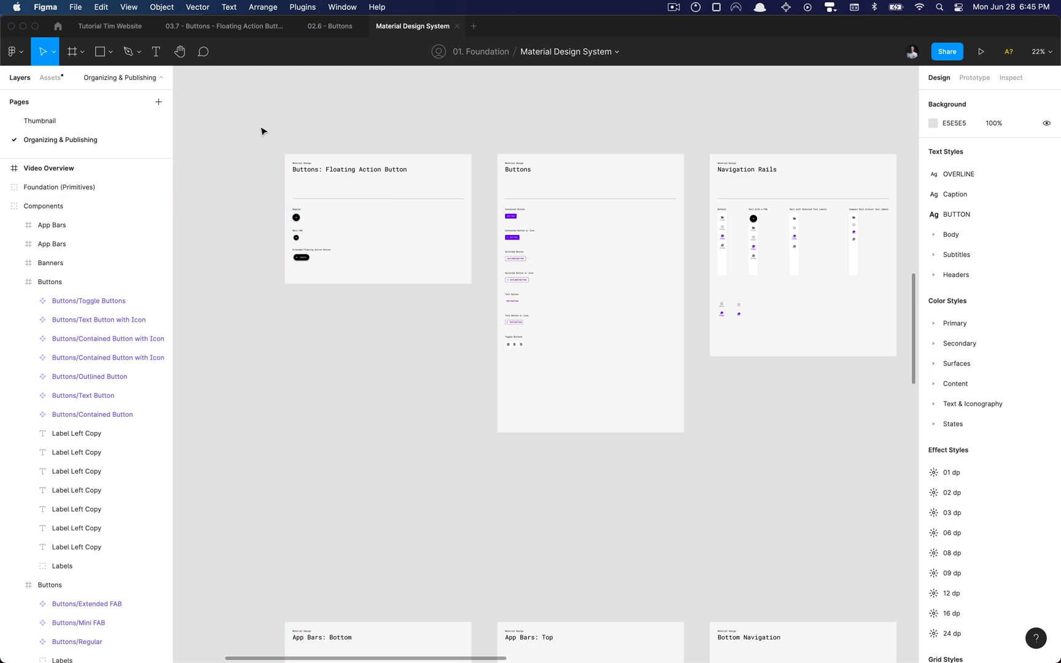